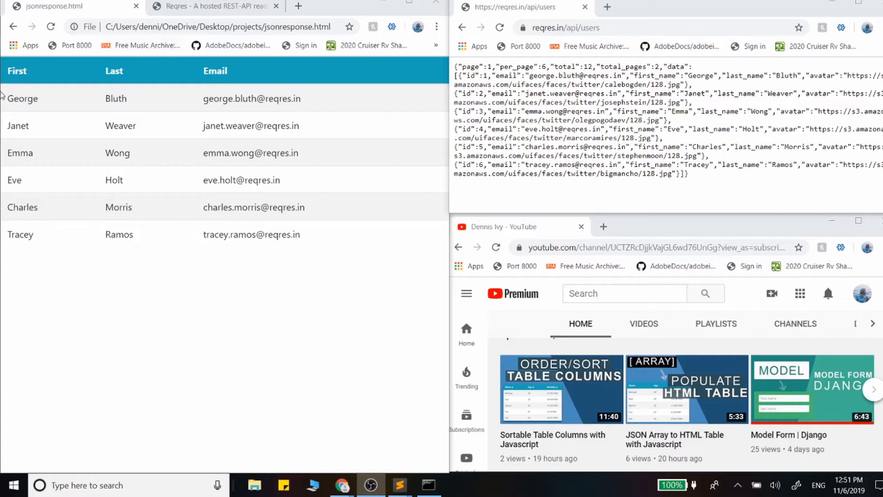
mouse_move(266, 260)
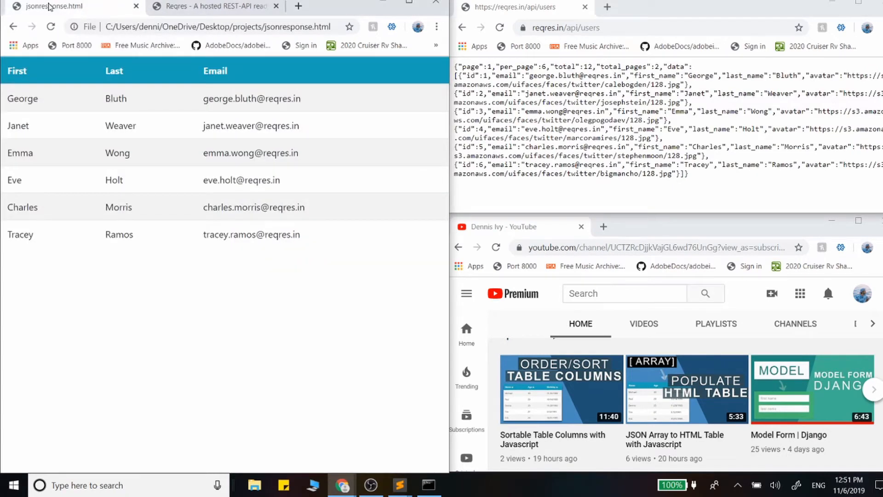
mouse_move(259, 203)
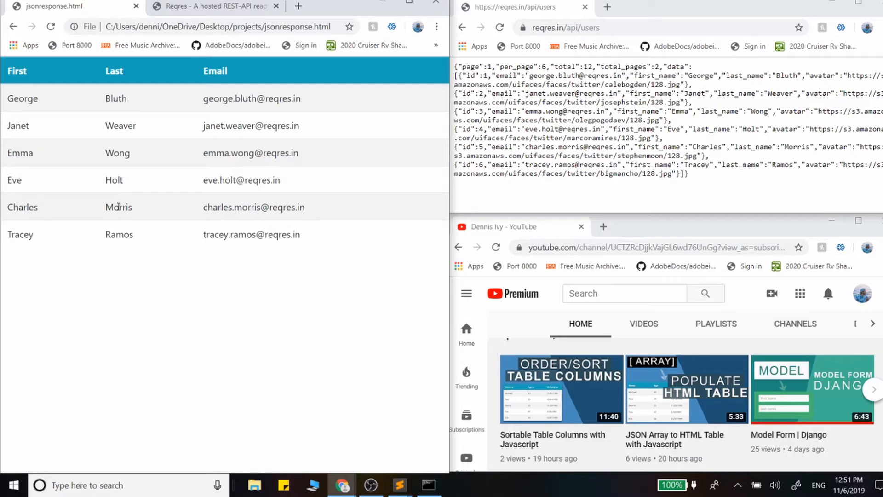
mouse_move(682, 367)
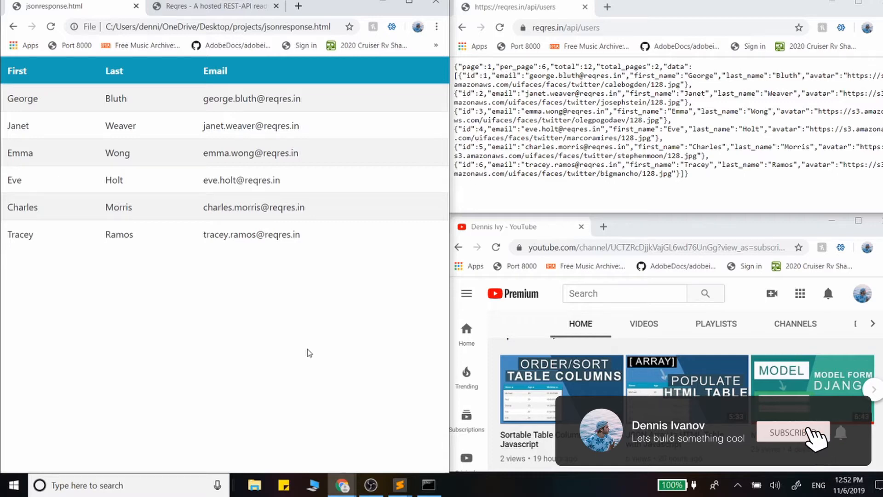
Review the jsonresponse.html script and add blank lines below buildTable(myArray) on line 34
click(794, 432)
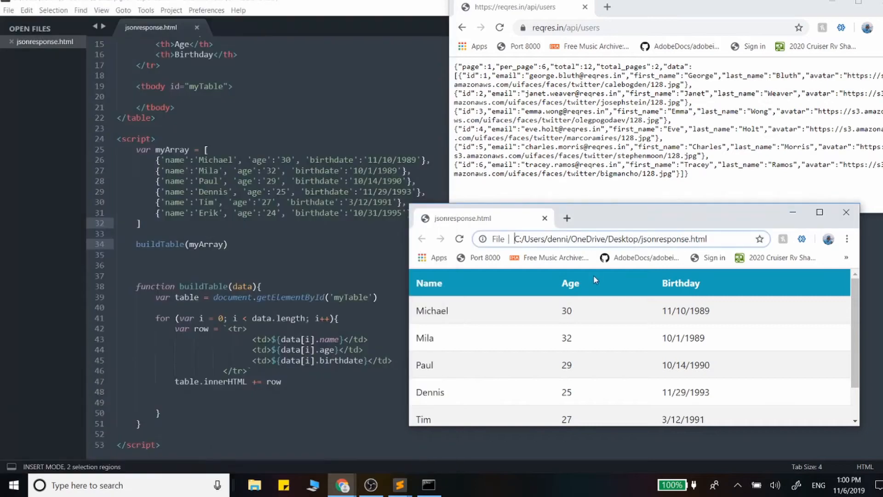
mouse_move(242, 224)
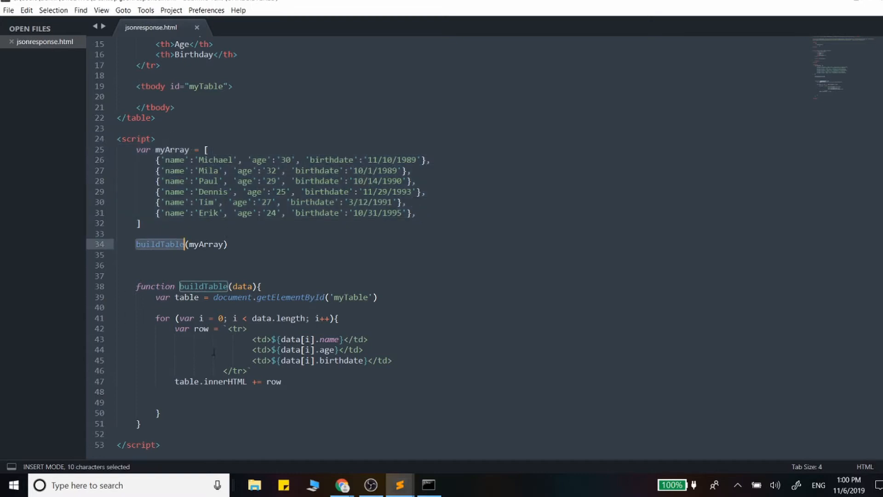
click(165, 412)
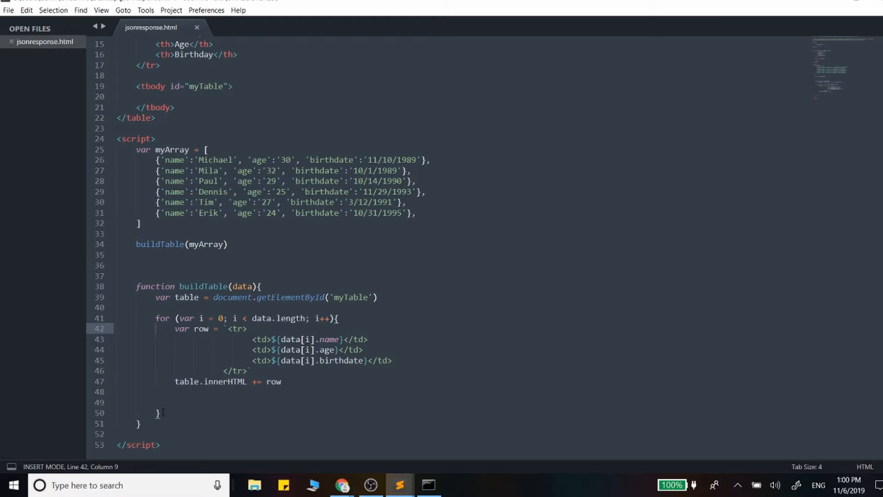
click(223, 370)
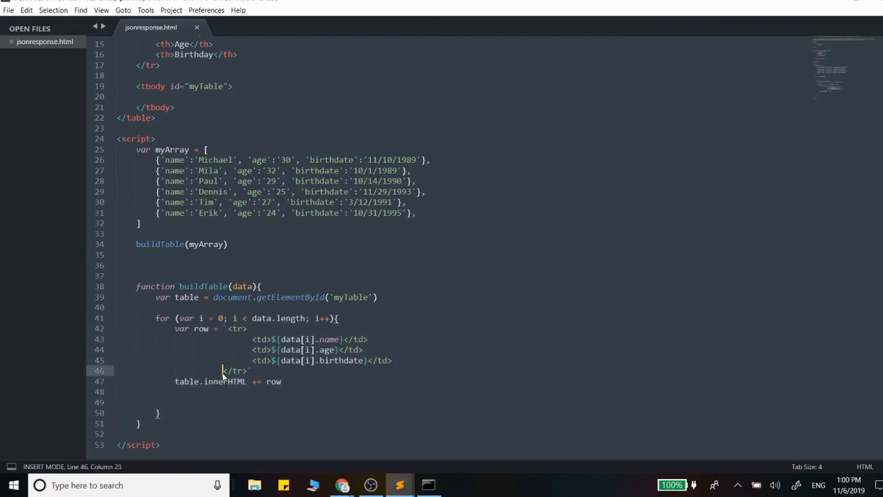
double_click(273, 381)
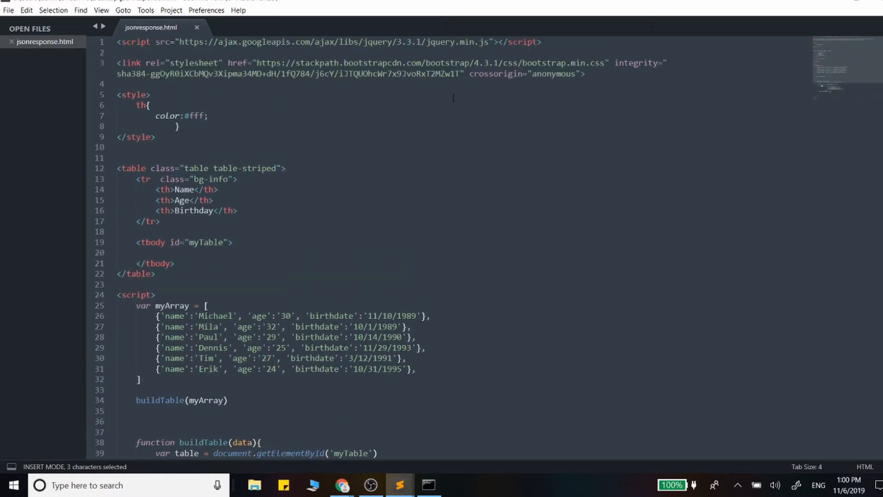
click(150, 243)
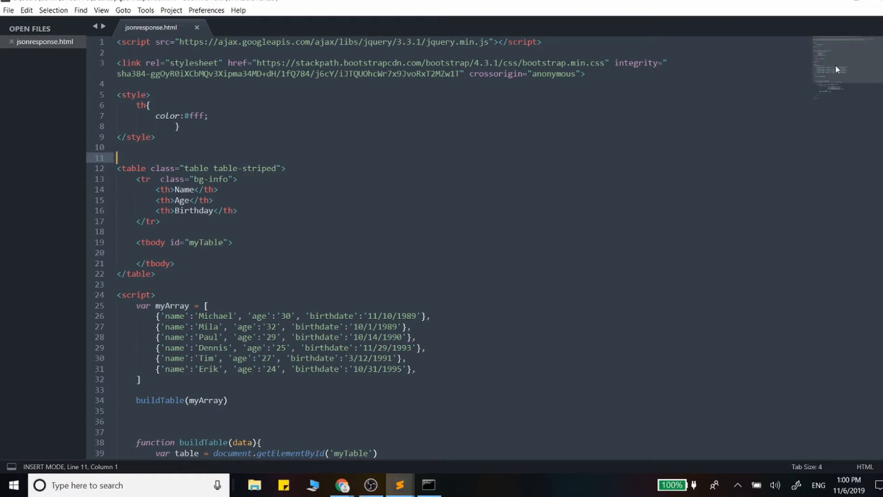
scroll(down, 3)
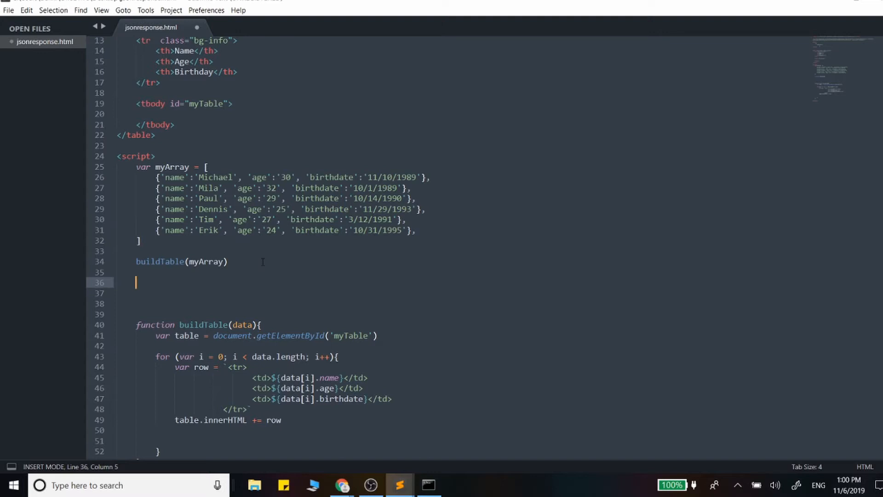
text($.ajax()
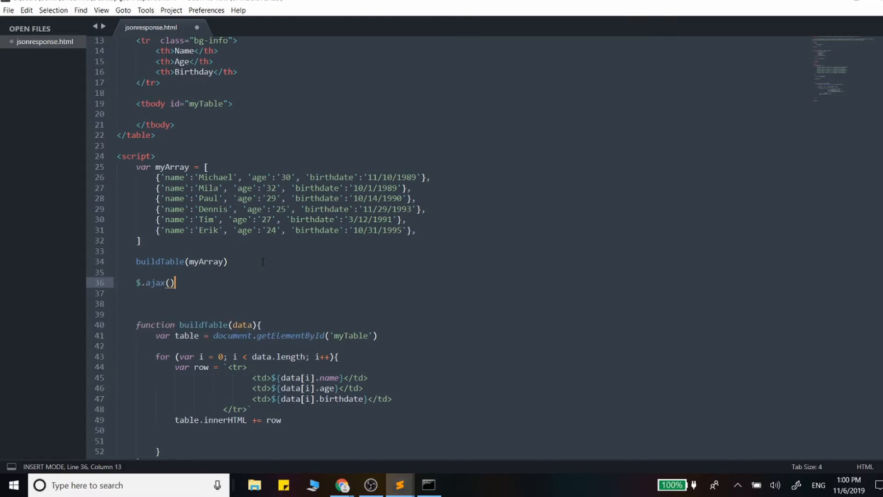
text({)
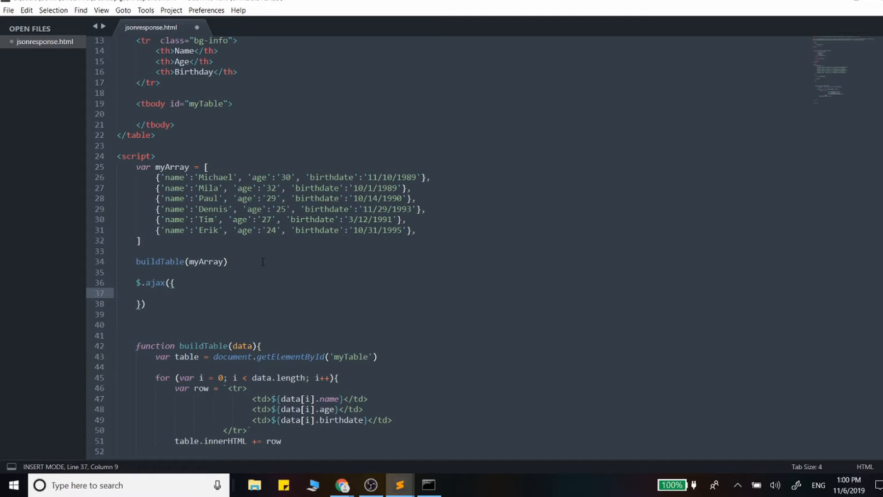
text(me)
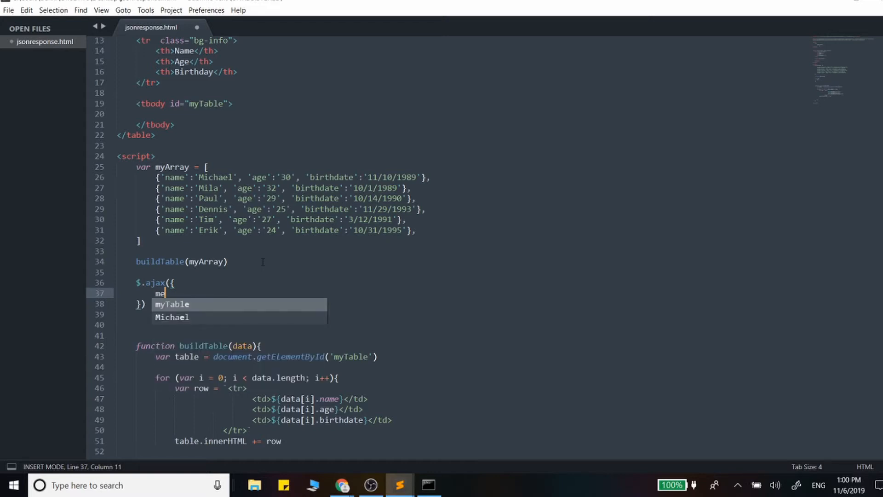
text(thod)
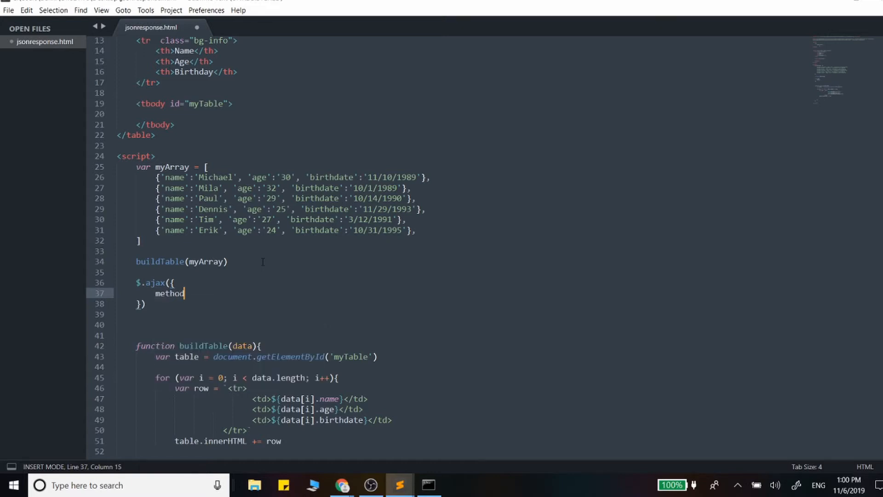
text(:'')
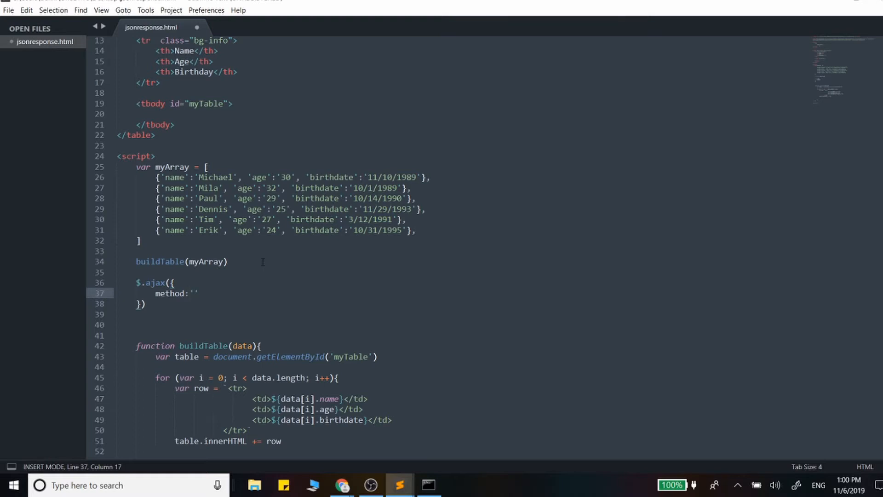
text(GET,)
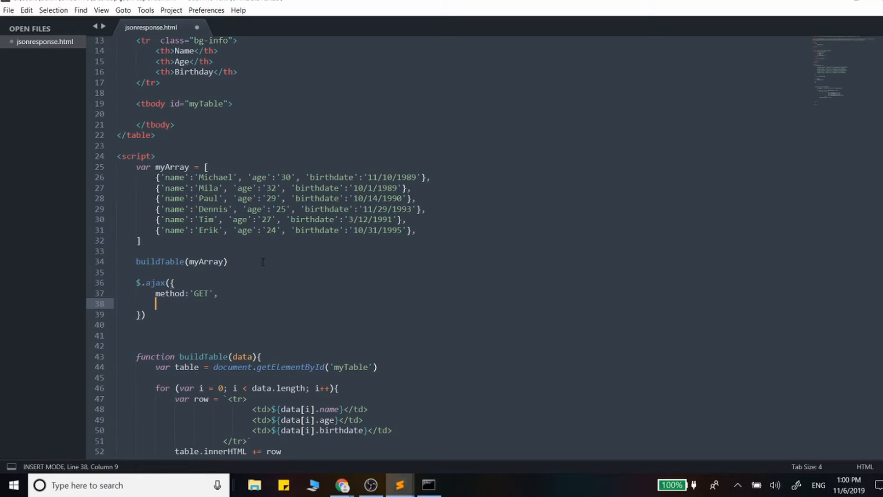
text(urls)
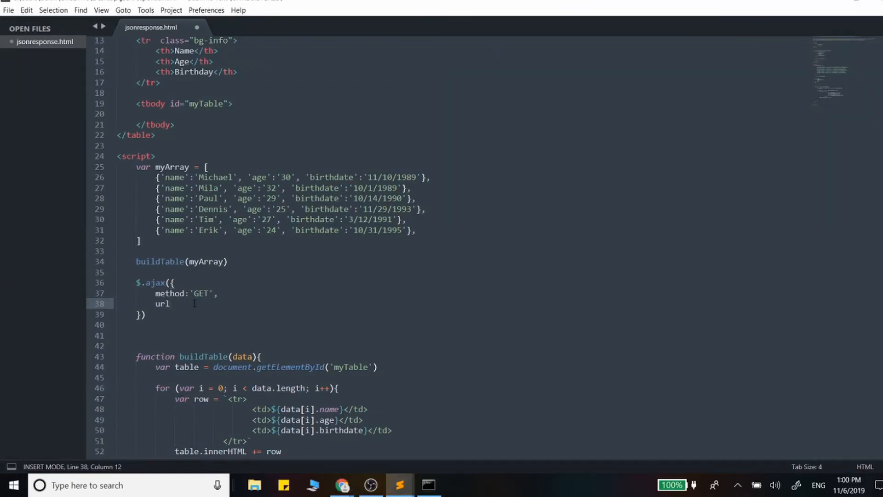
text(:)
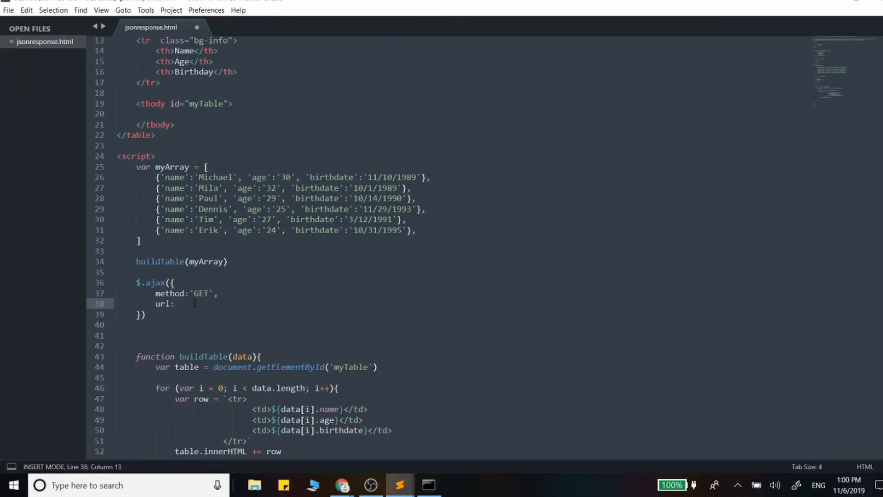
text('https://reqres.in/api/users',)
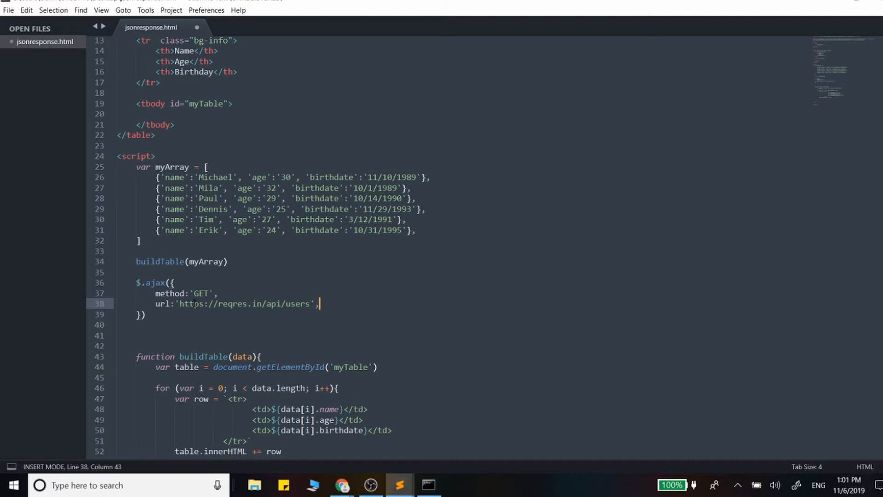
Add a success function that logs the response to the console
text(success:)
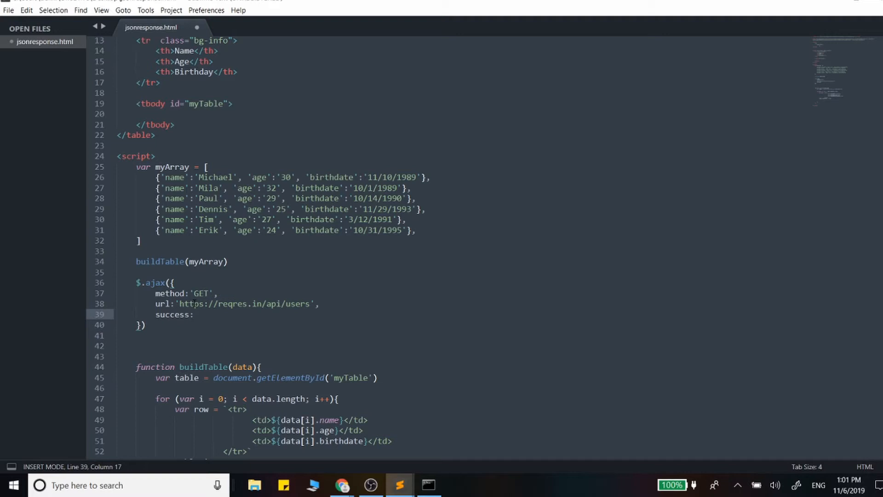
text(function())
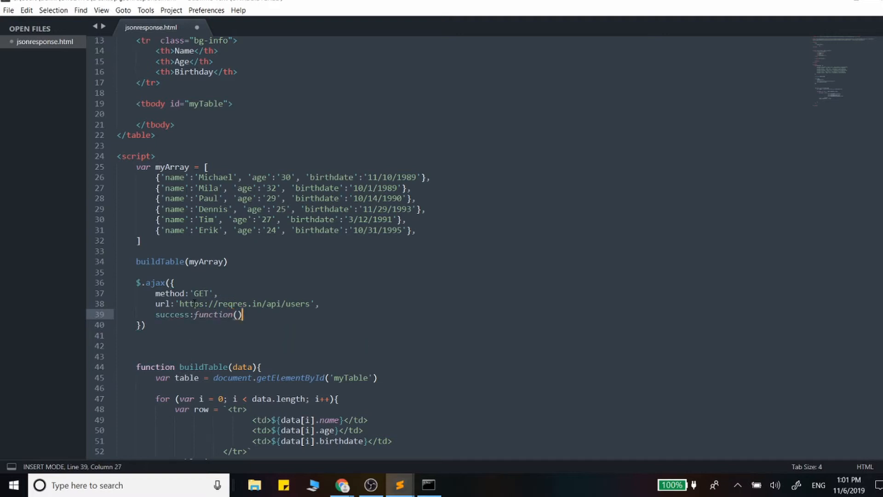
text({)
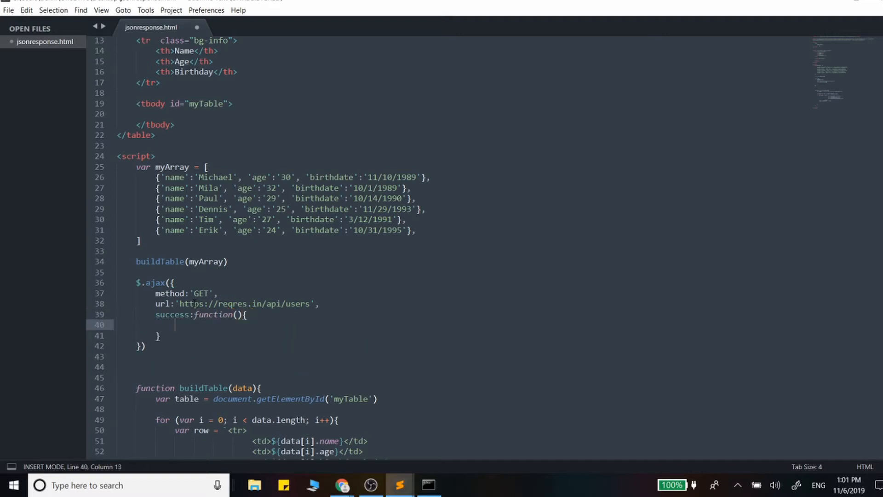
text(response)
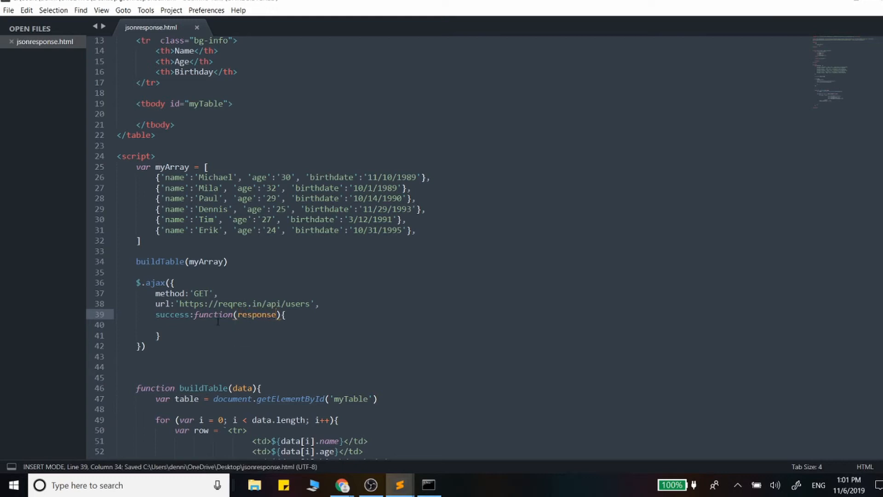
text(console)
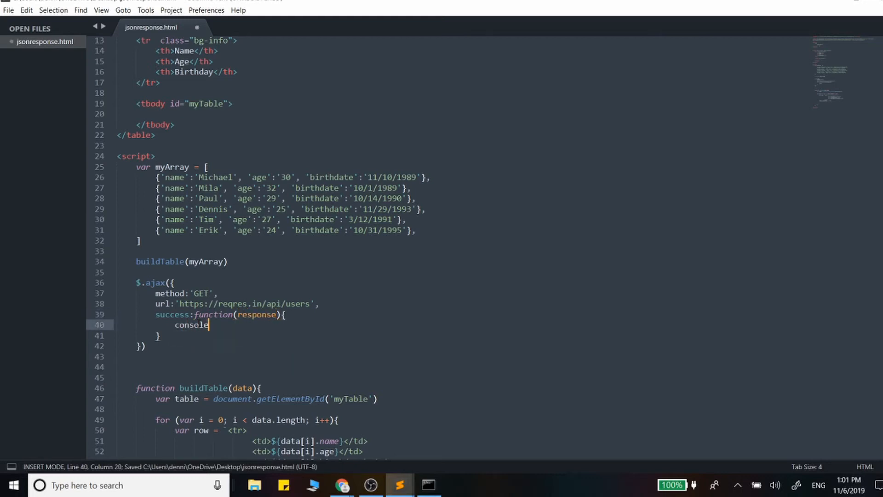
text(.log()
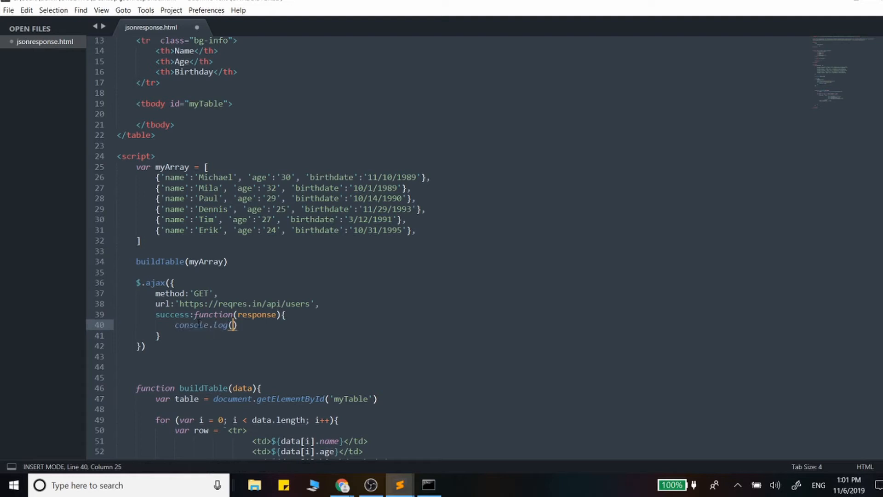
text(response)
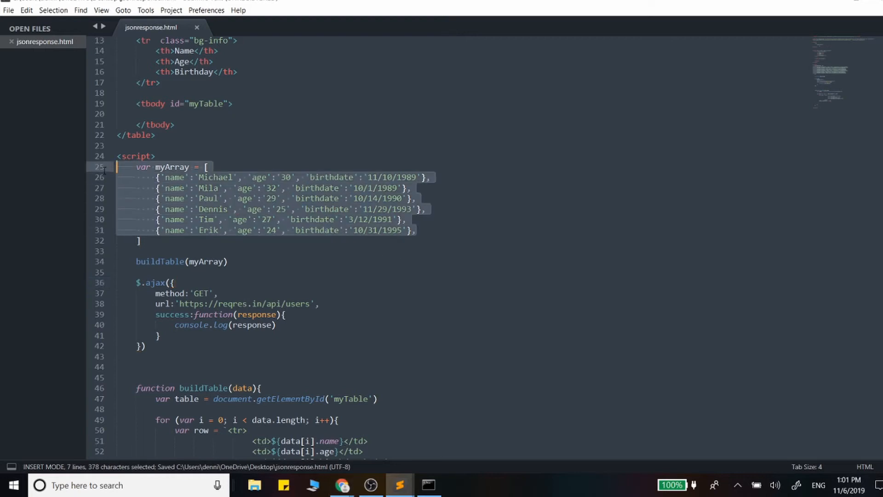
Delete the hardcoded myArray records, assign the response to myArray, and maximize Chrome
key(Delete)
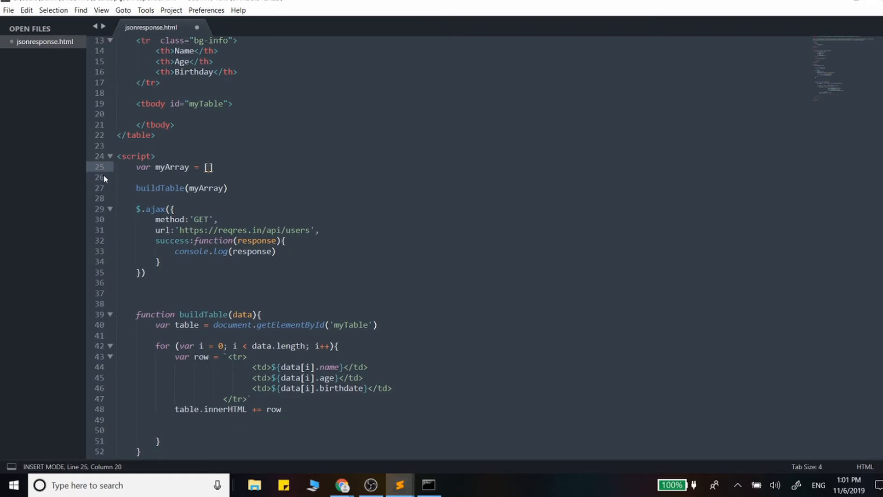
double_click(171, 167)
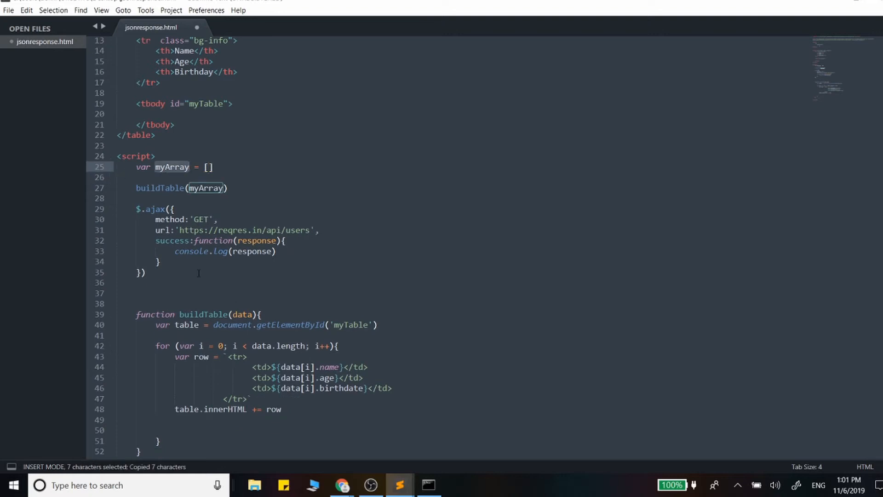
text(myArray)
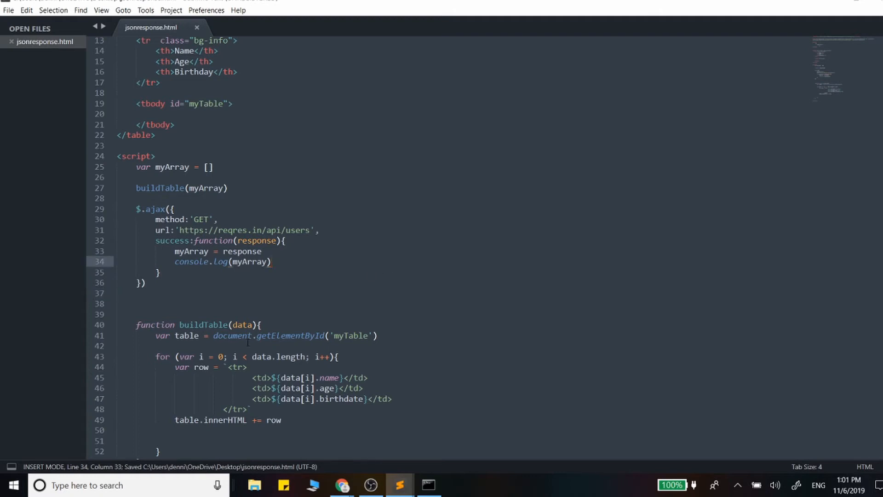
mouse_move(341, 486)
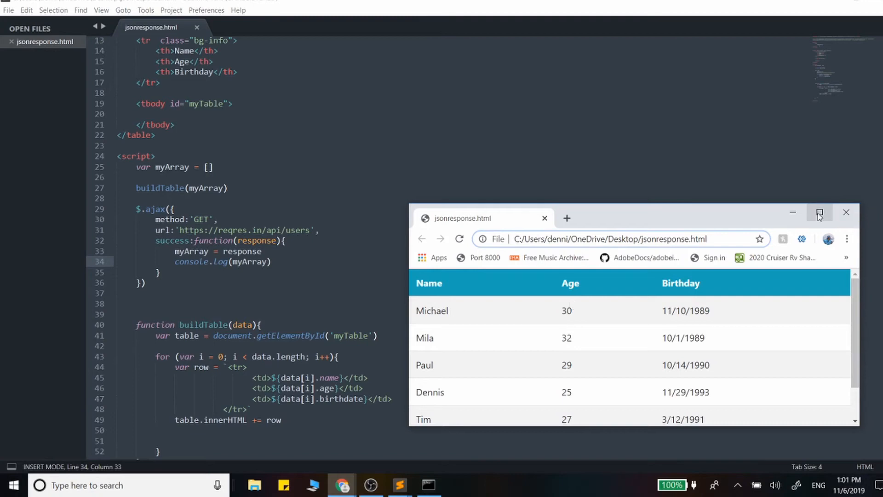
click(818, 212)
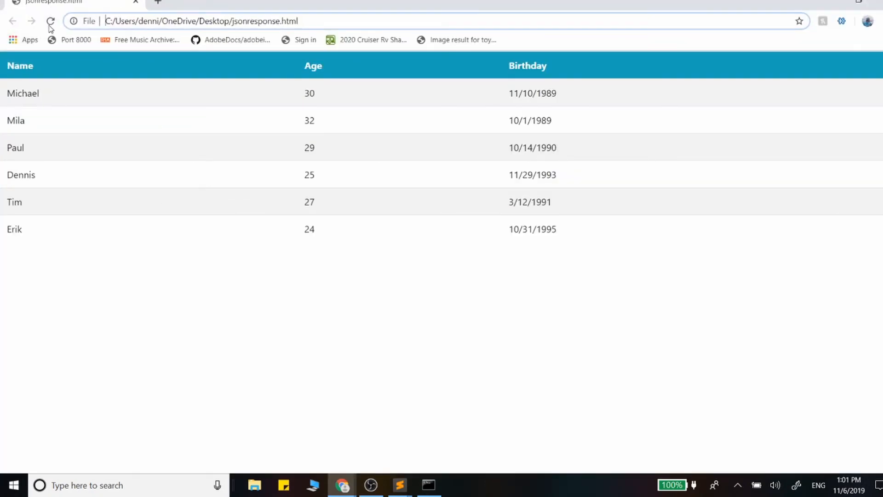
Inspect the six logged users in Chrome's console and change the handler to store response.data
key(F12)
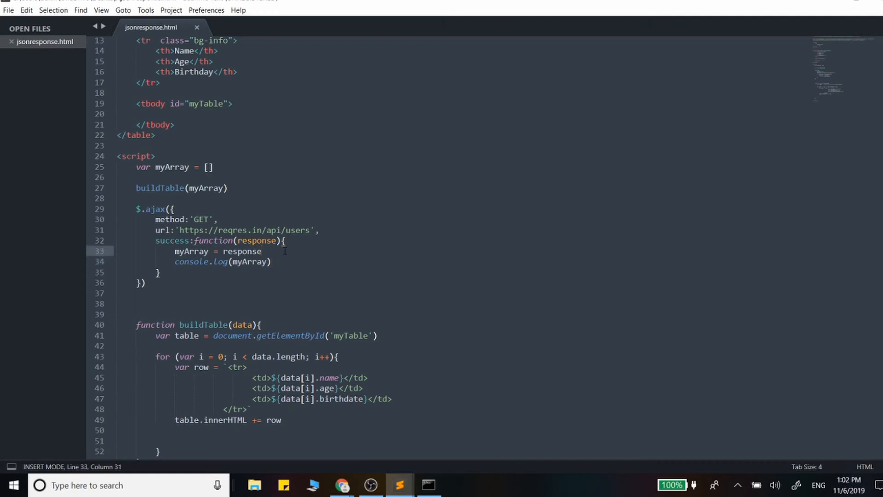
text(.dat)
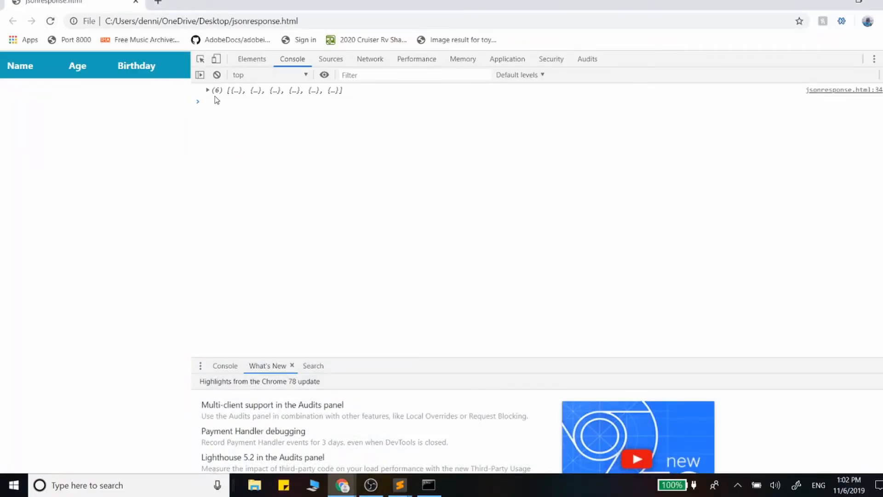
click(207, 90)
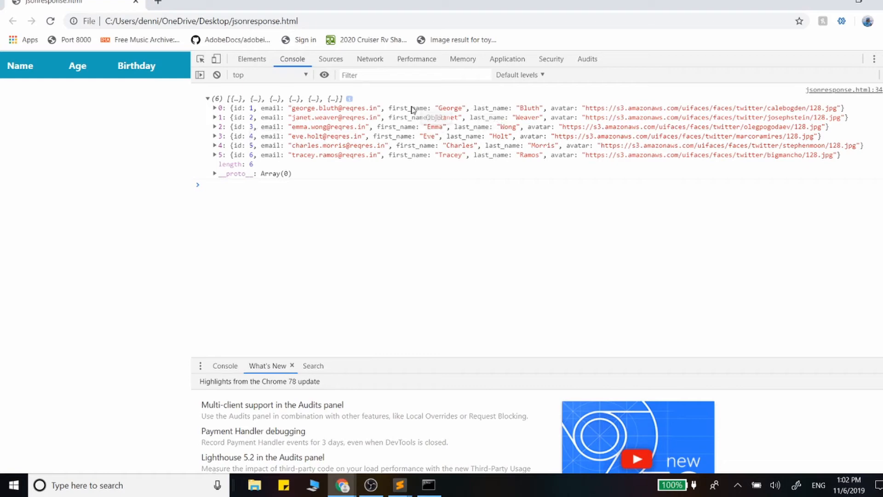
mouse_move(434, 134)
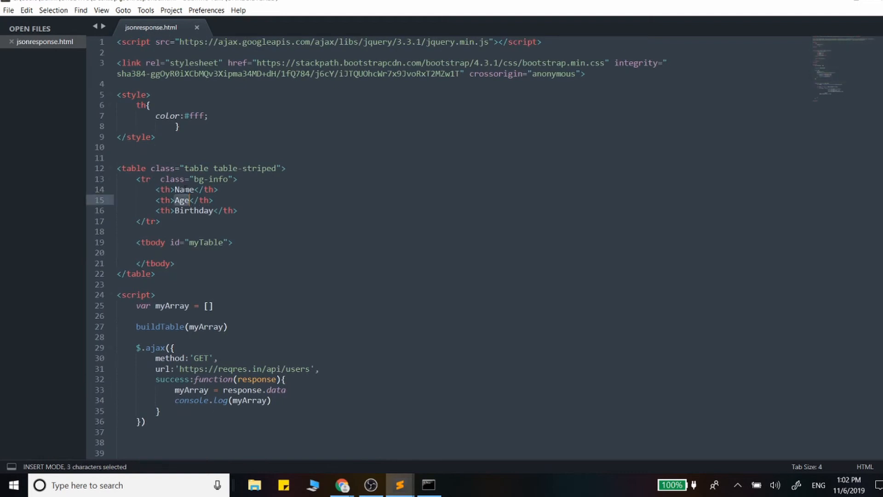
Replace the Name, Age, Birthday headers with First, Last and Email and save
text(First)
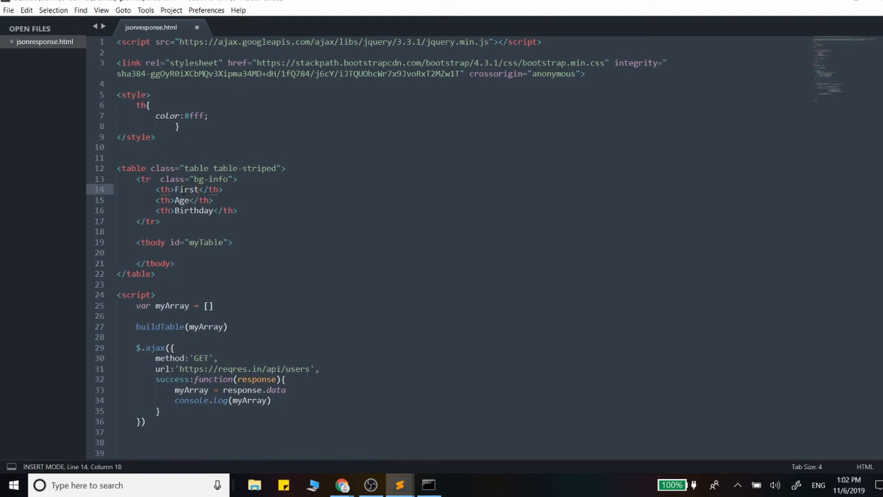
text(Last)
click(177, 210)
text(Email)
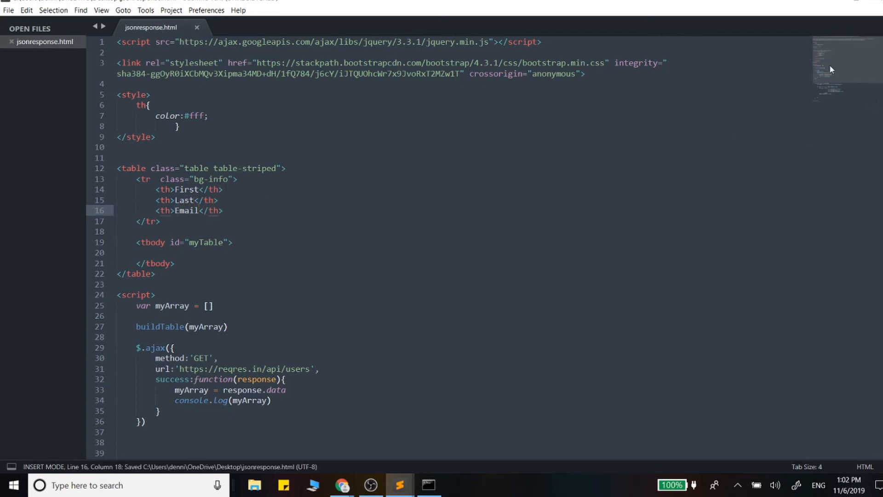
scroll(down, 3)
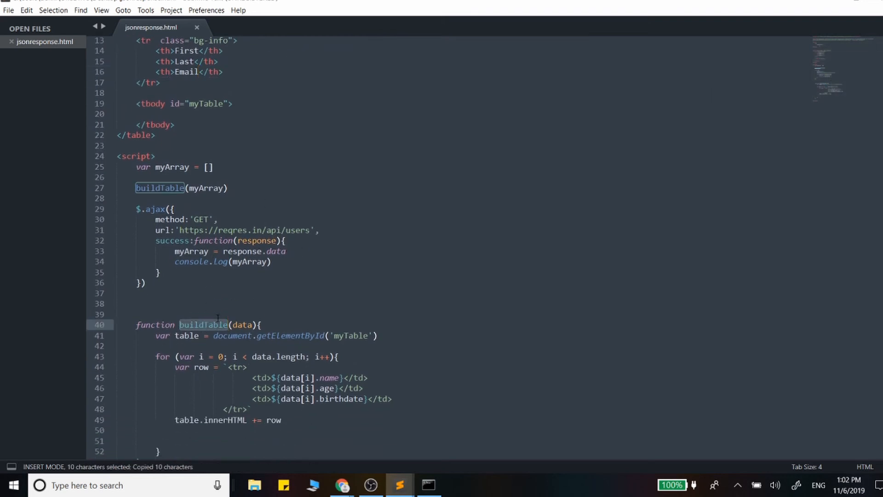
Call buildTable(myArray) inside the ajax success function
text(buildTable)
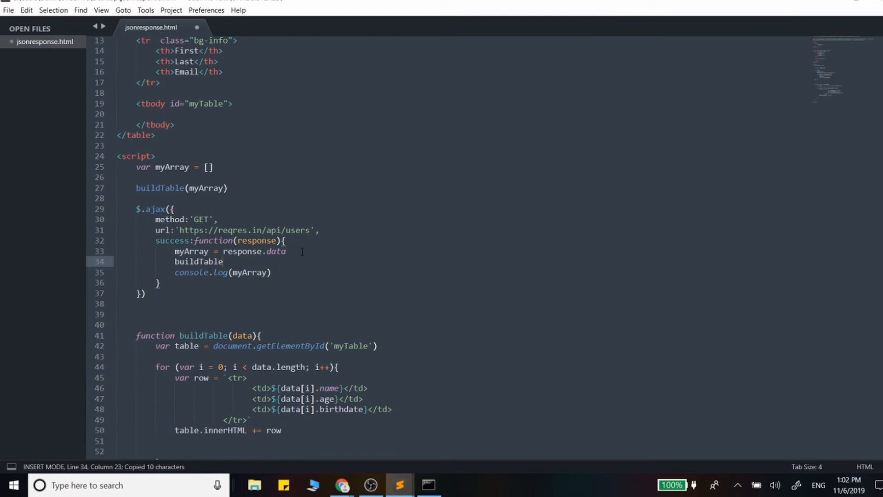
text(())
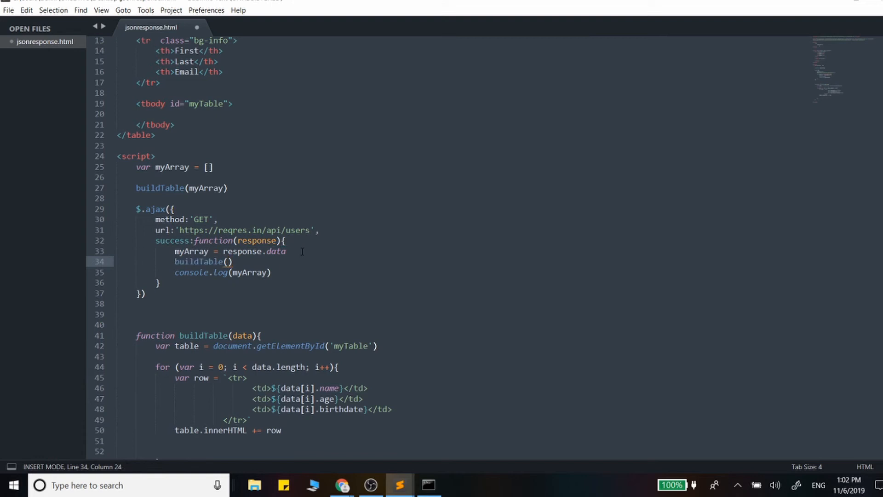
text(myArray)
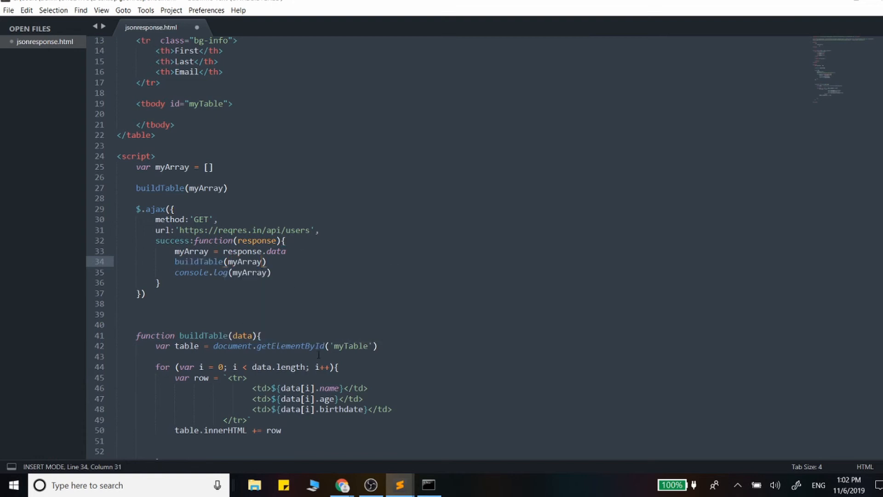
Change the row template fields to first_name, last_name and email
double_click(330, 388)
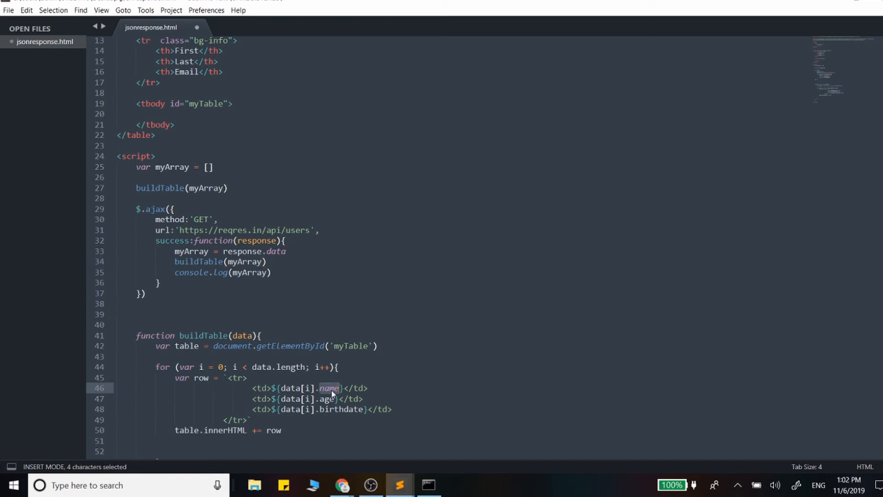
text(first_)
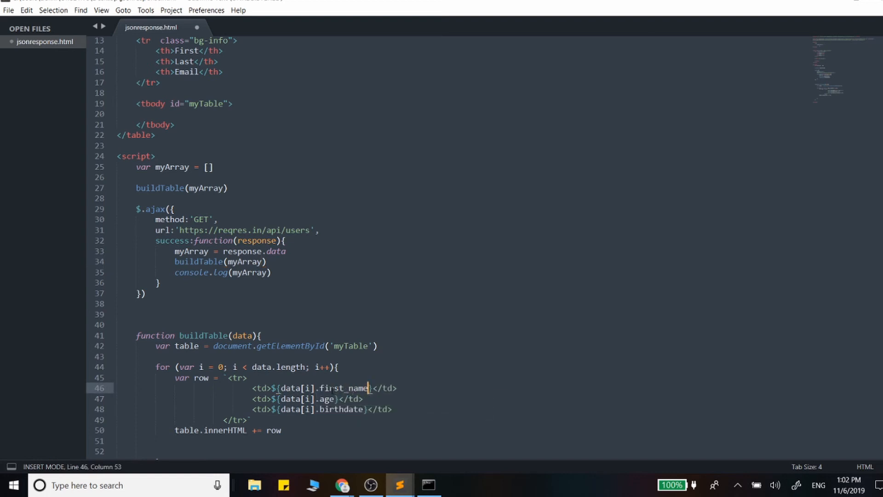
text(l)
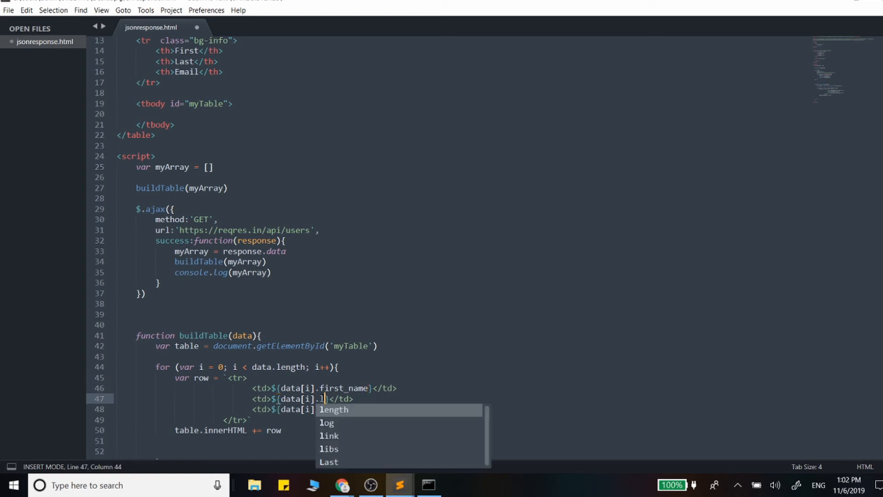
text(ast_name)
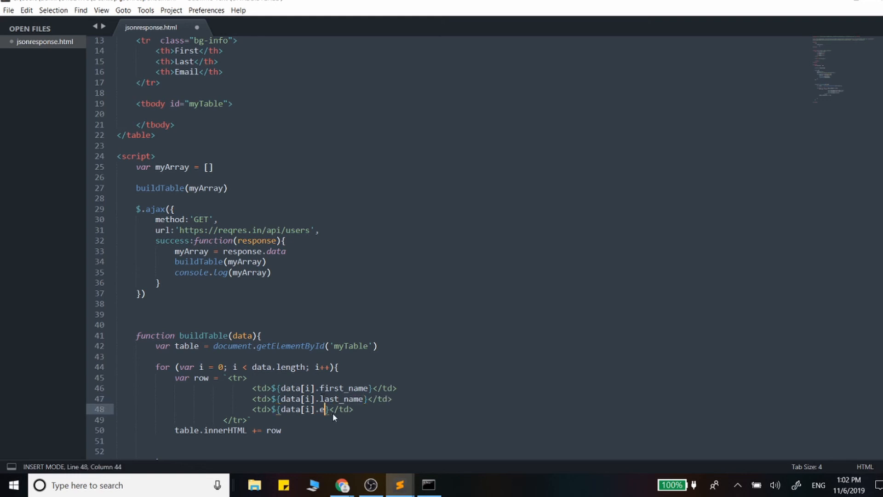
text(mail)
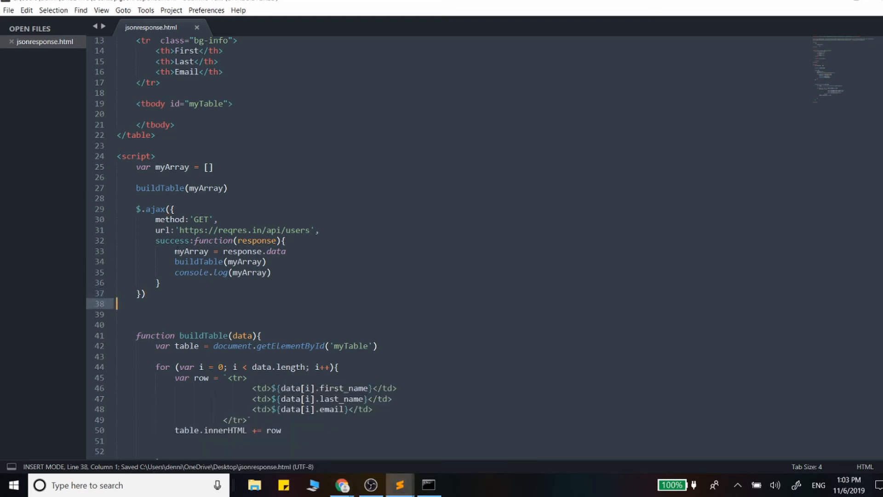
Highlight the request URL, the data property and myArray, then return to Chrome
drag(189, 229, 213, 230)
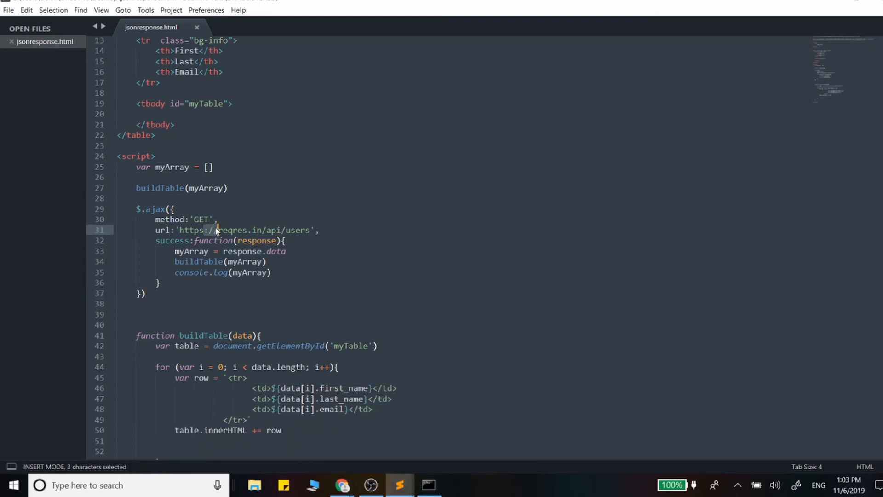
double_click(275, 251)
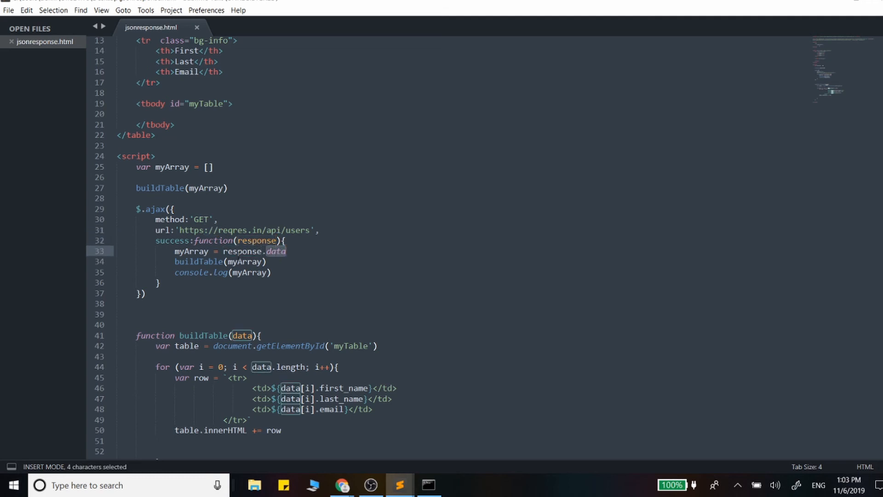
double_click(191, 250)
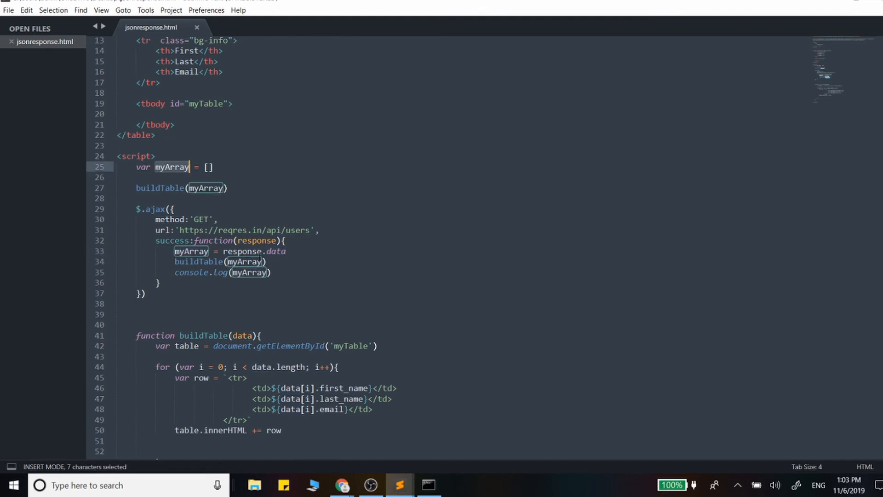
click(204, 267)
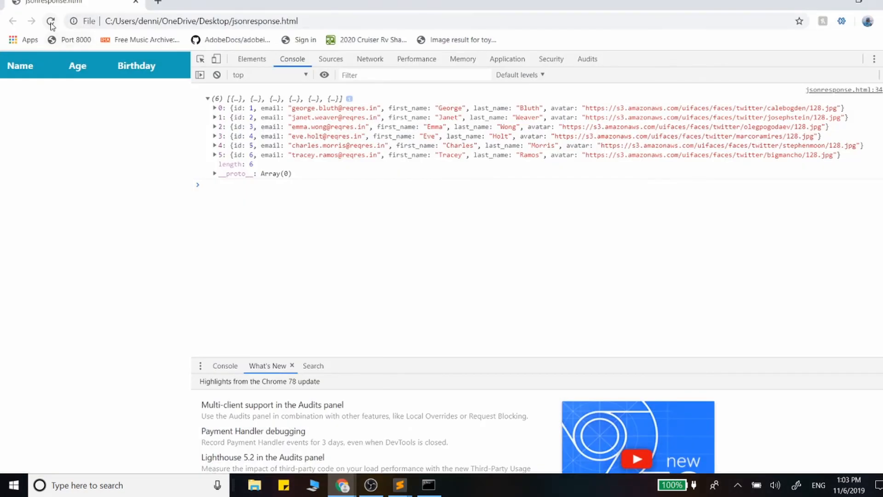
Reload the page and widen the table showing six users' first, last and email
click(51, 20)
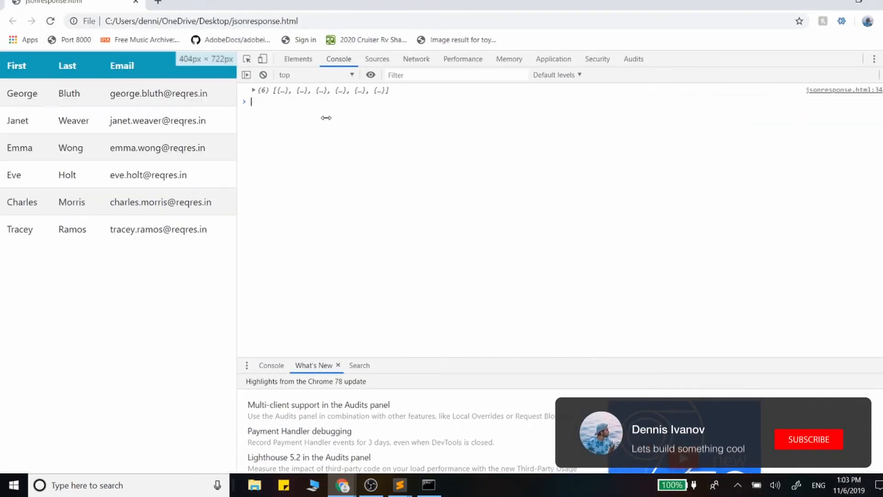
click(809, 439)
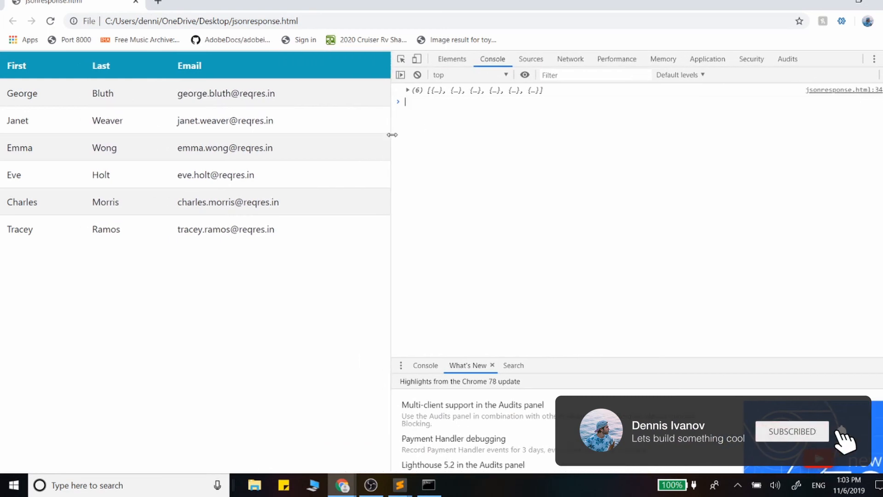